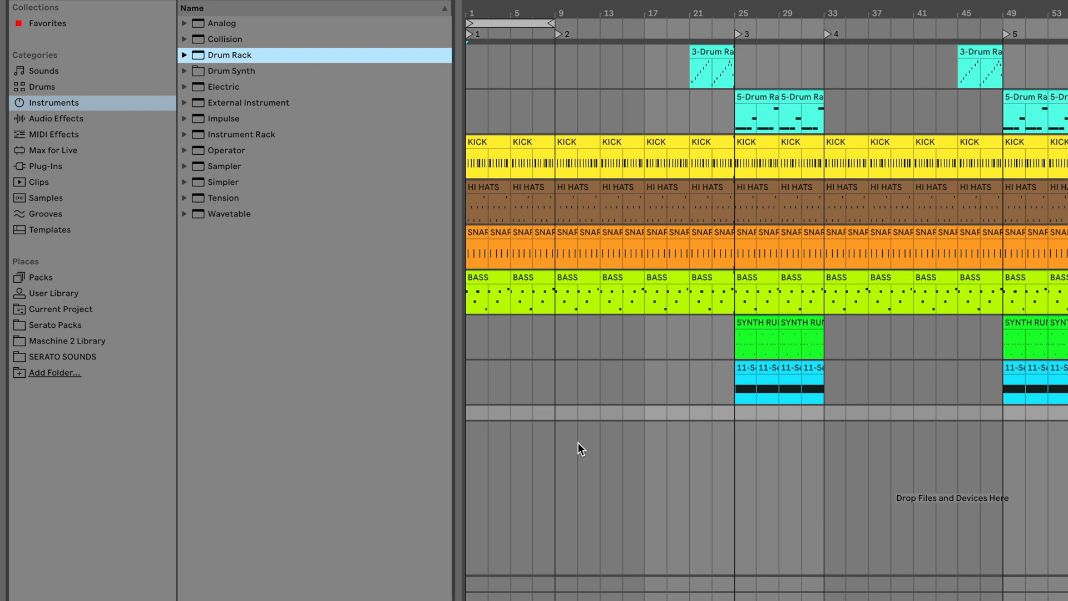
Add a Drum Rack to a new MIDI track with Serato Sample on one pad.
click(44, 165)
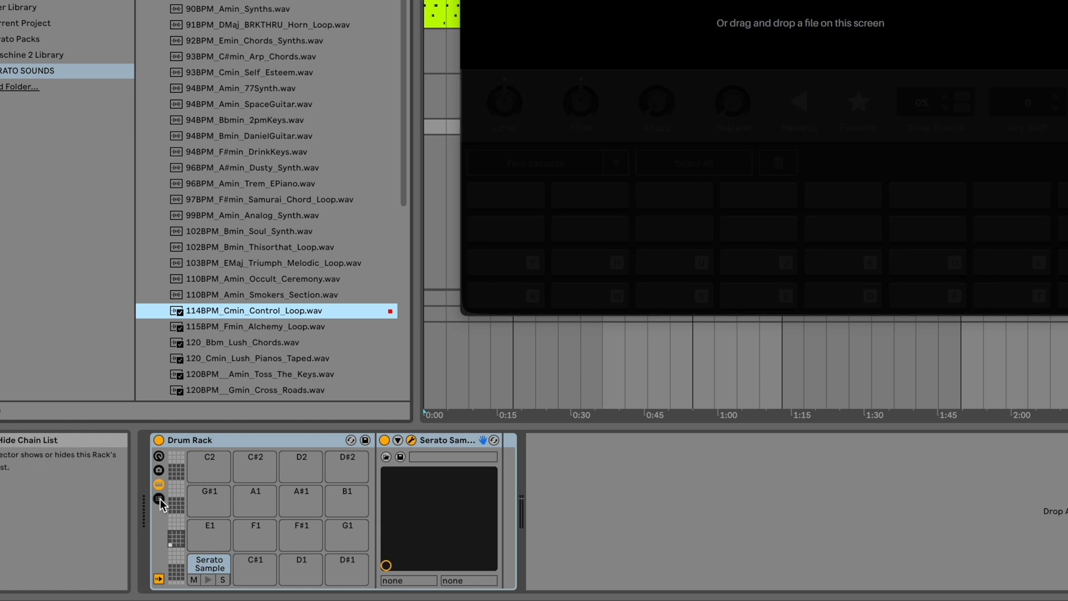
Reveal the Drum Rack's chain list showing the Serato Sample chain.
click(159, 501)
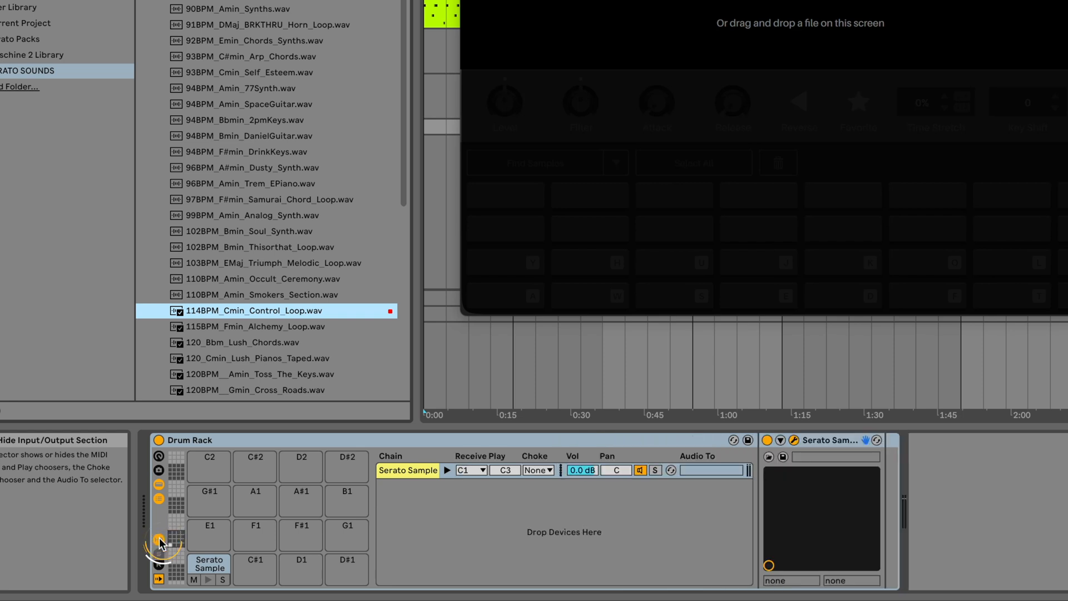
mouse_move(481, 475)
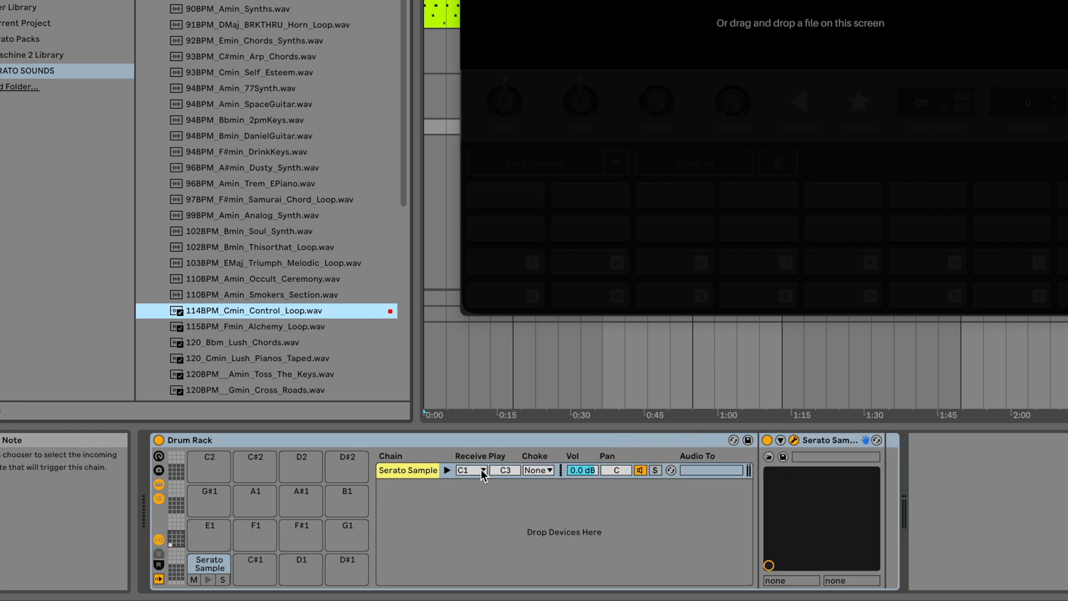
Set the Serato Sample chain's Receive to All Notes and load the Control Loop.
click(470, 470)
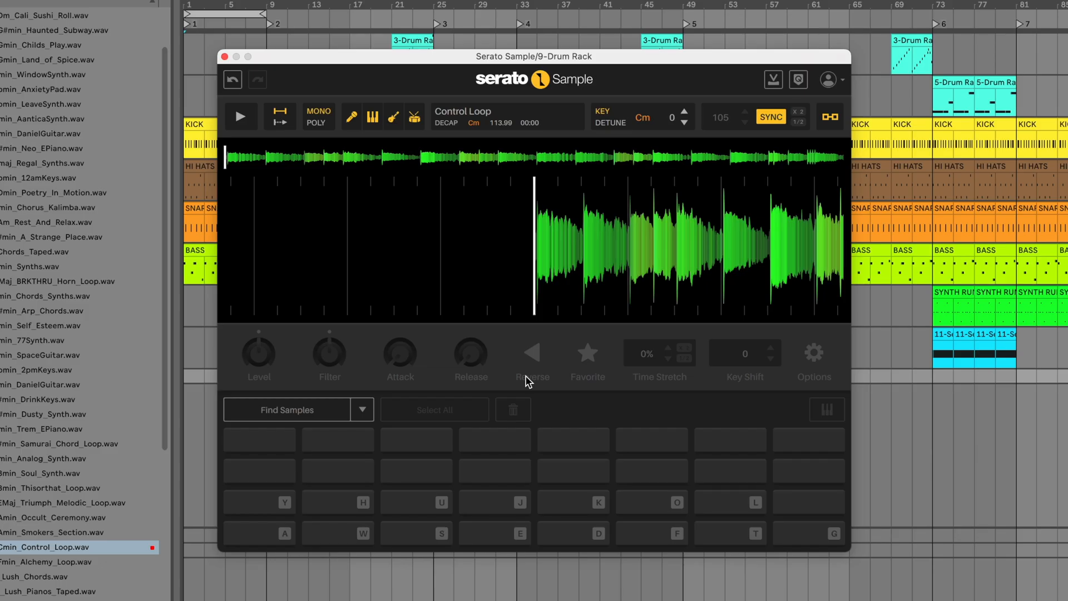
Assign cue points along the Control Loop waveform to pads A, W, S, E and D.
click(286, 410)
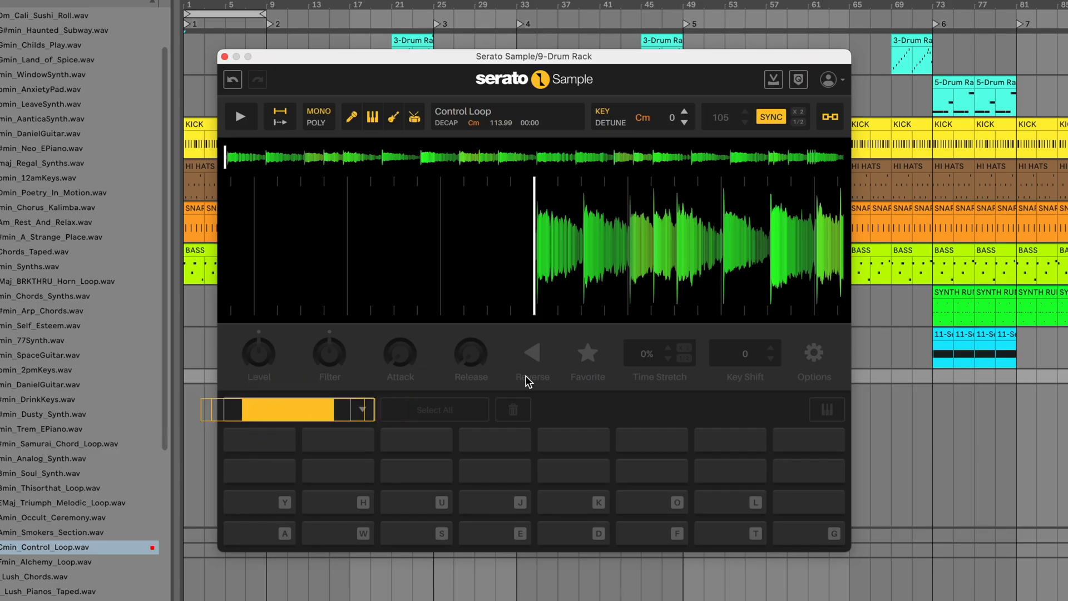
click(240, 115)
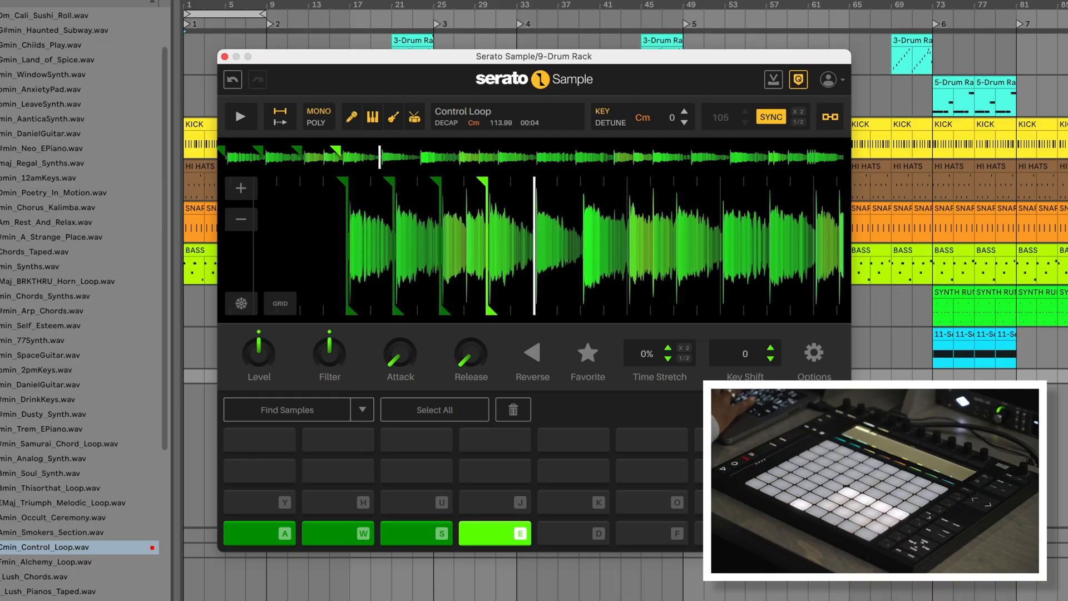
click(571, 533)
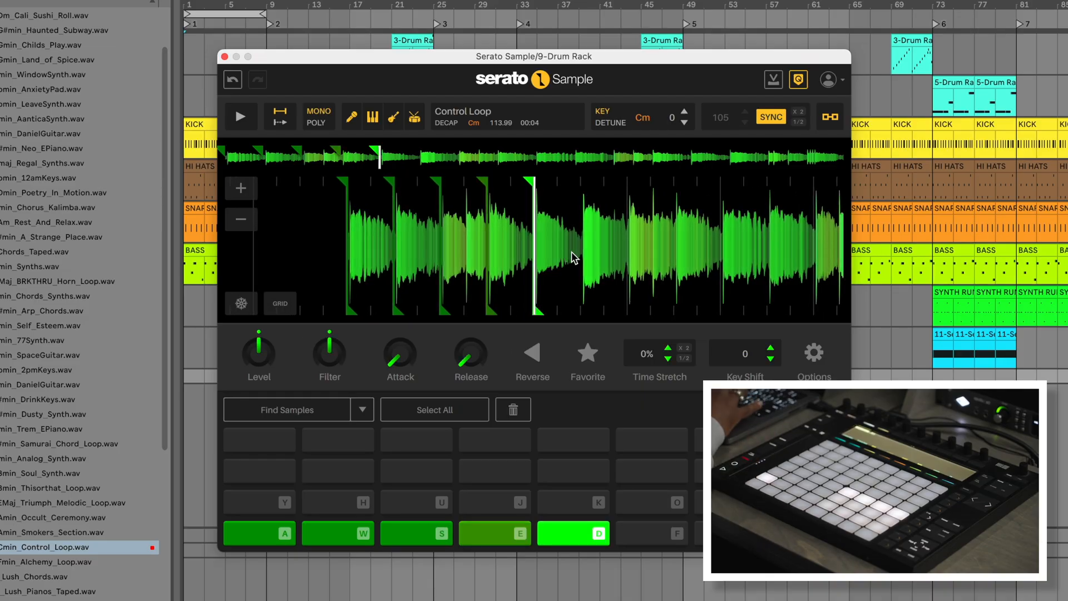